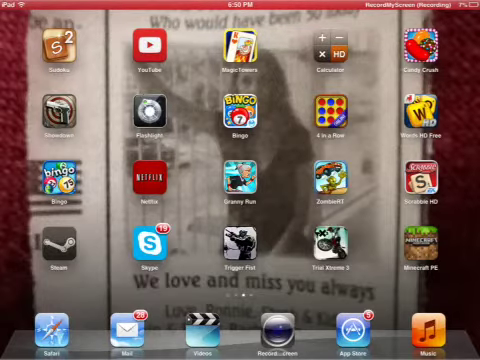
Step: Swipe across the Home Screen to reach Settings and open its General page
scroll(left, 3)
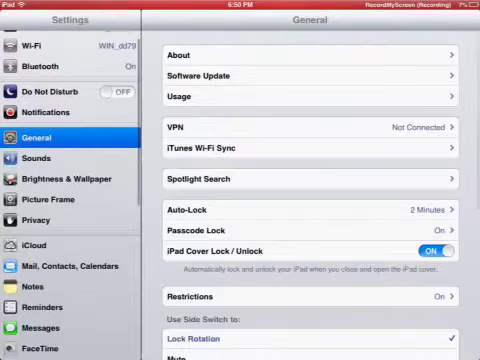
Step: Scroll General and open Date & Time, with Set Automatically on and 24-Hour Time off
scroll(down, 3)
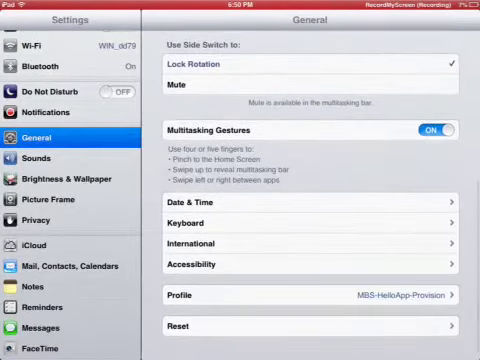
click(308, 211)
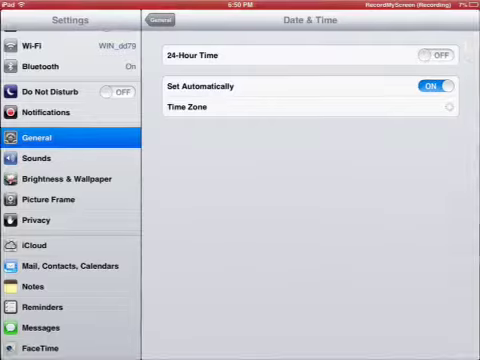
Step: Return to the Home Screen and swipe across pages toward Safari
key(home)
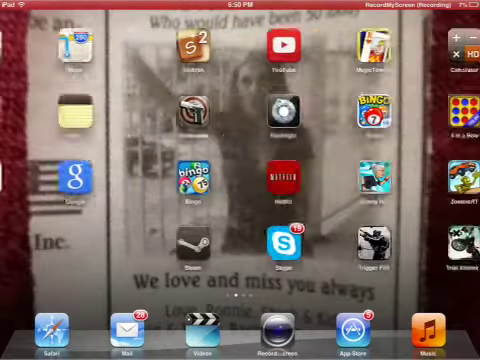
scroll(left, 3)
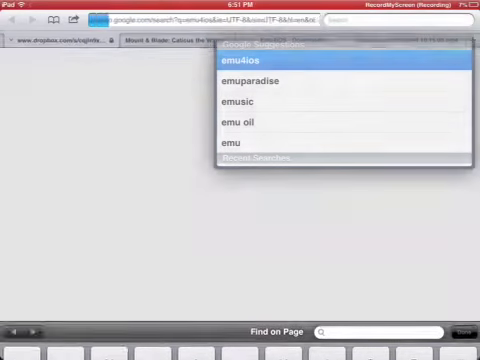
Step: Load emu4ios.weebly.com/downloads.html and open its Choose Application list
click(238, 62)
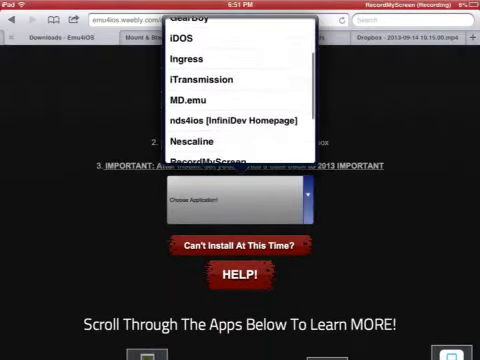
Step: Scroll past the emu4ios app chooser and return to the Home Screen
scroll(down, 3)
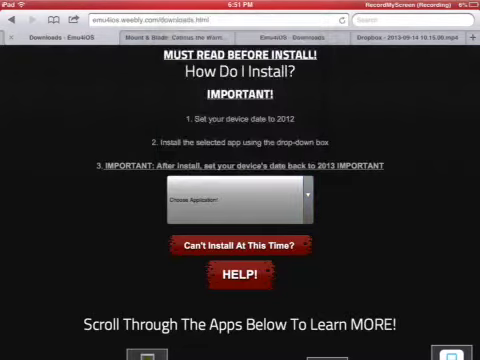
key(home)
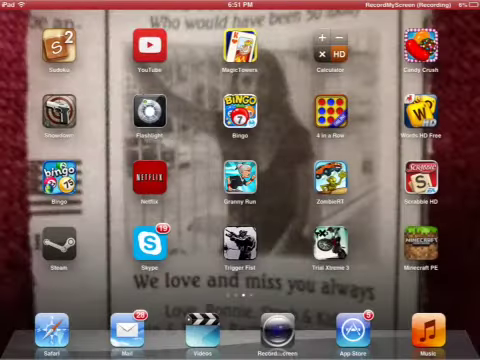